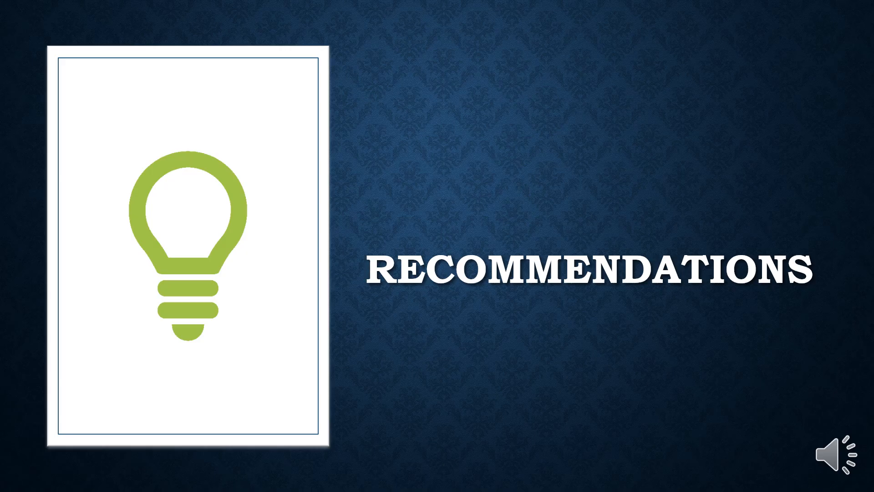
- Advance from the Recommendations title slide to the slide listing ScreenConnect Server mitigation steps
key(Right)
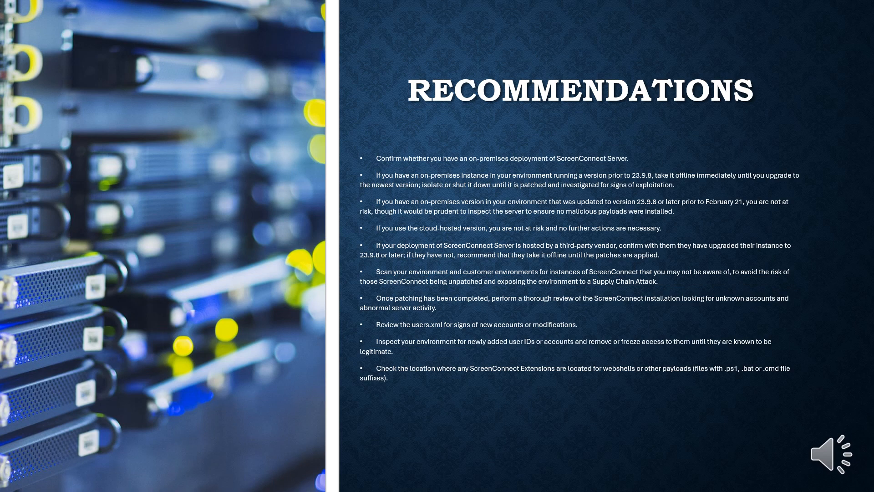